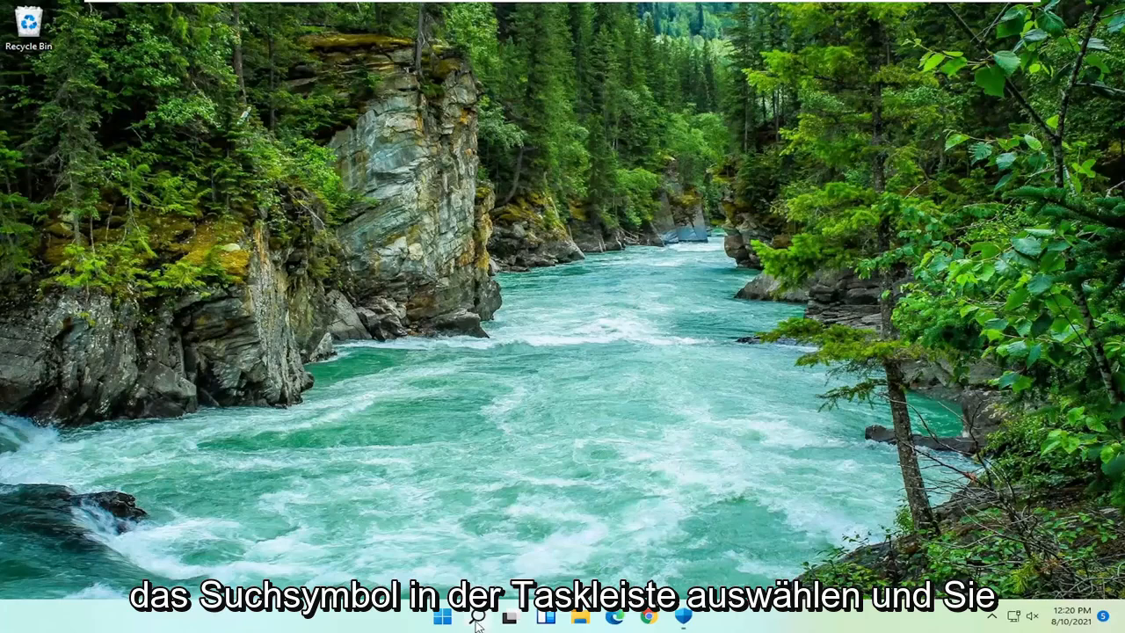
Search the taskbar for 'settings' to launch the Settings app.
{"action": "left_click", "coordinate": [477, 615]}
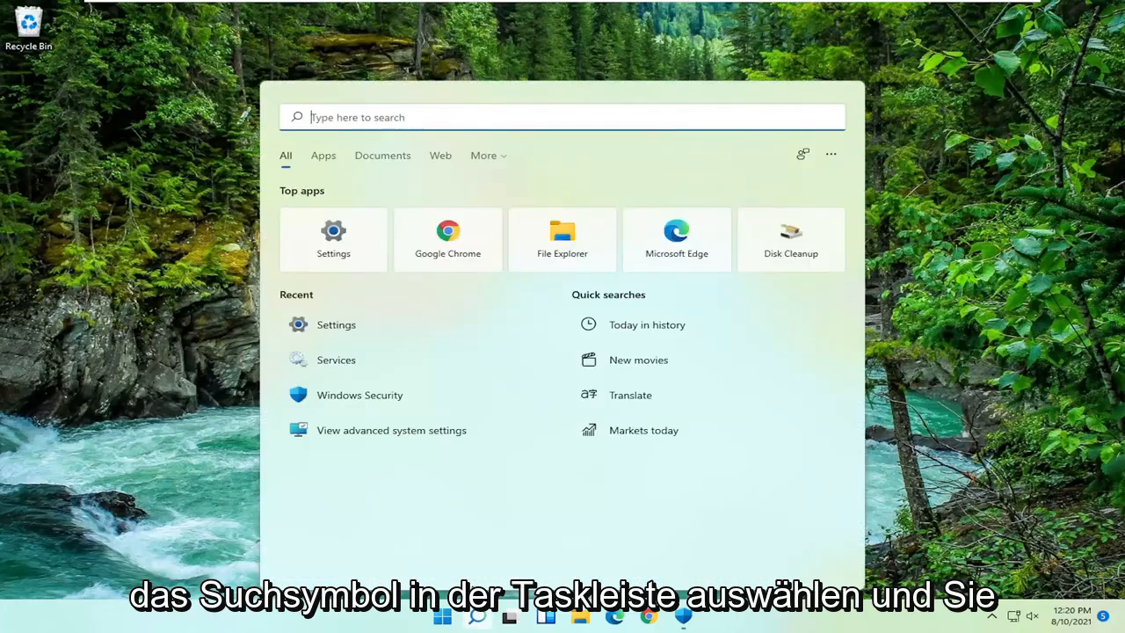
{"action": "type", "text": "settings"}
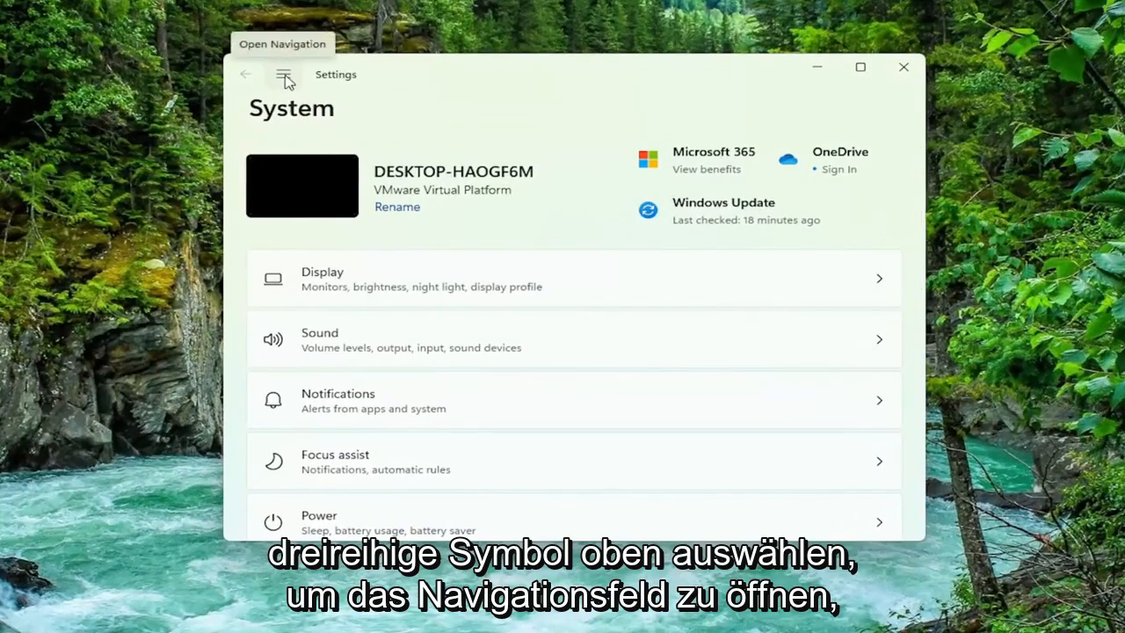
Expand the Settings navigation pane and scroll the sidebar toward Privacy & security.
{"action": "left_click", "coordinate": [283, 74]}
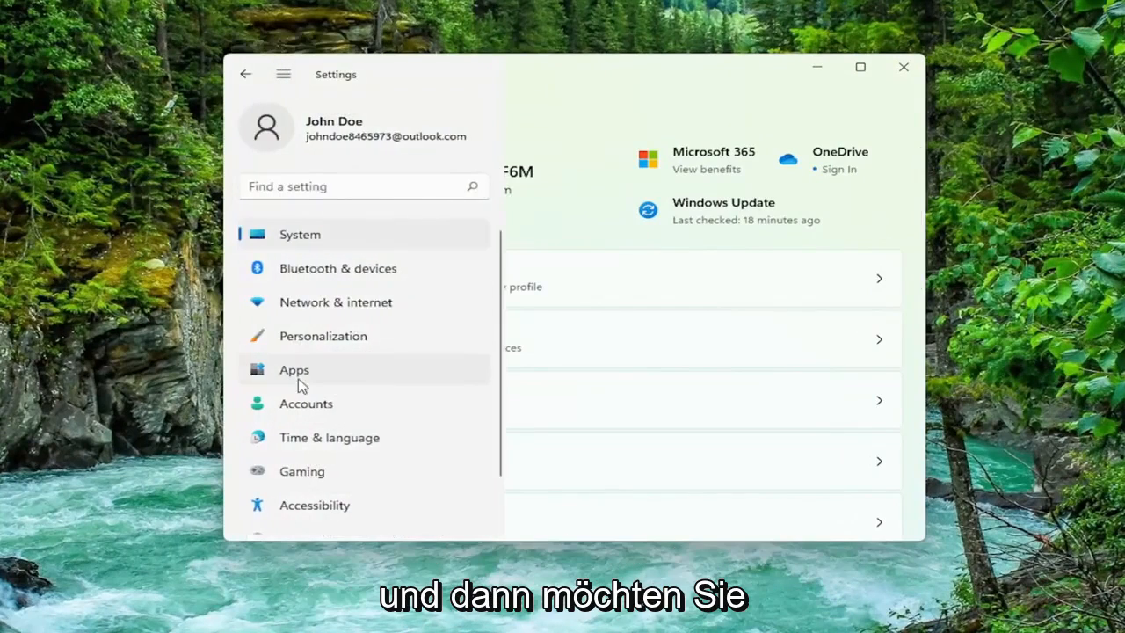
{"action": "scroll", "scroll_direction": "down", "scroll_amount": 3}
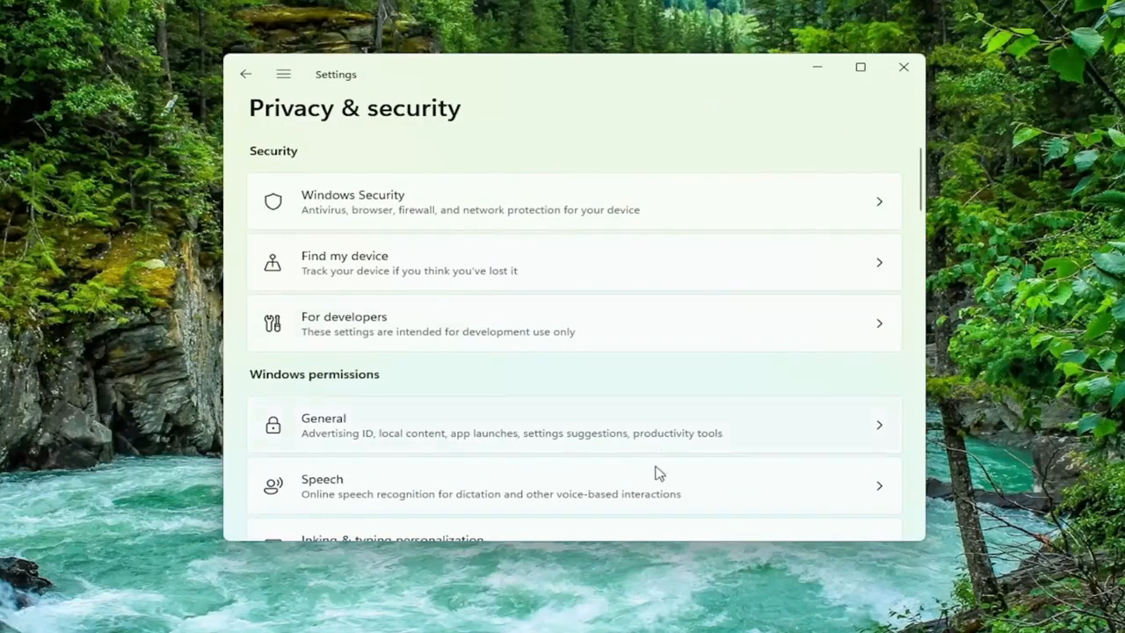
Scroll down to App permissions and open Microphone.
{"action": "scroll", "scroll_direction": "down", "scroll_amount": 3}
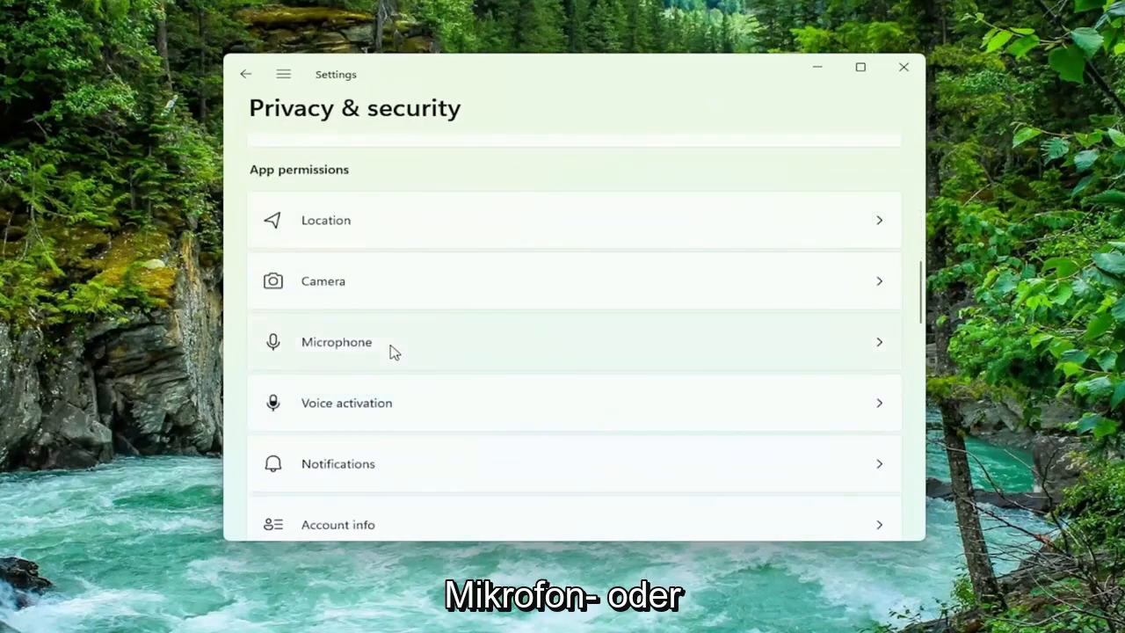
{"action": "left_click", "coordinate": [336, 342]}
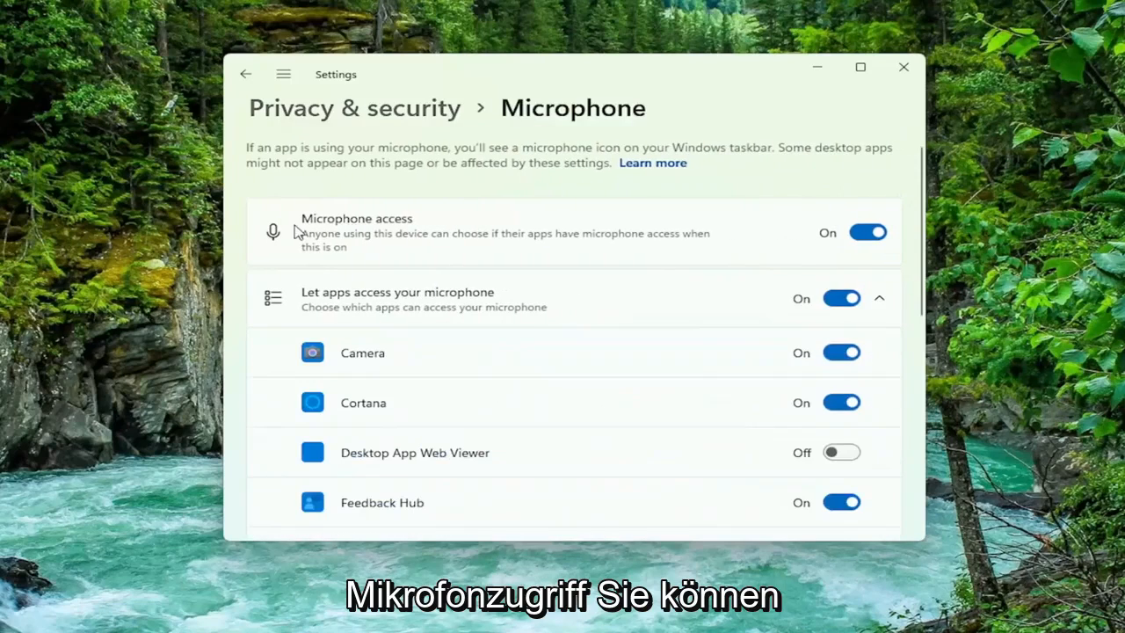
Switch device-wide Microphone access off, then back on.
{"action": "scroll", "scroll_direction": "down", "scroll_amount": 3}
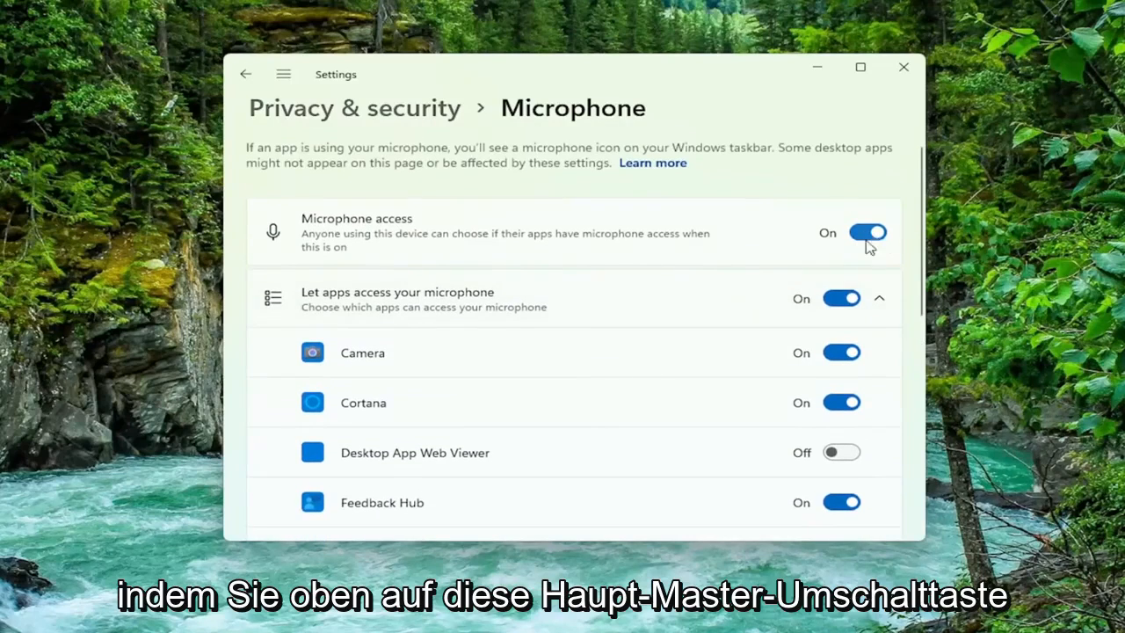
{"action": "left_click", "coordinate": [868, 232]}
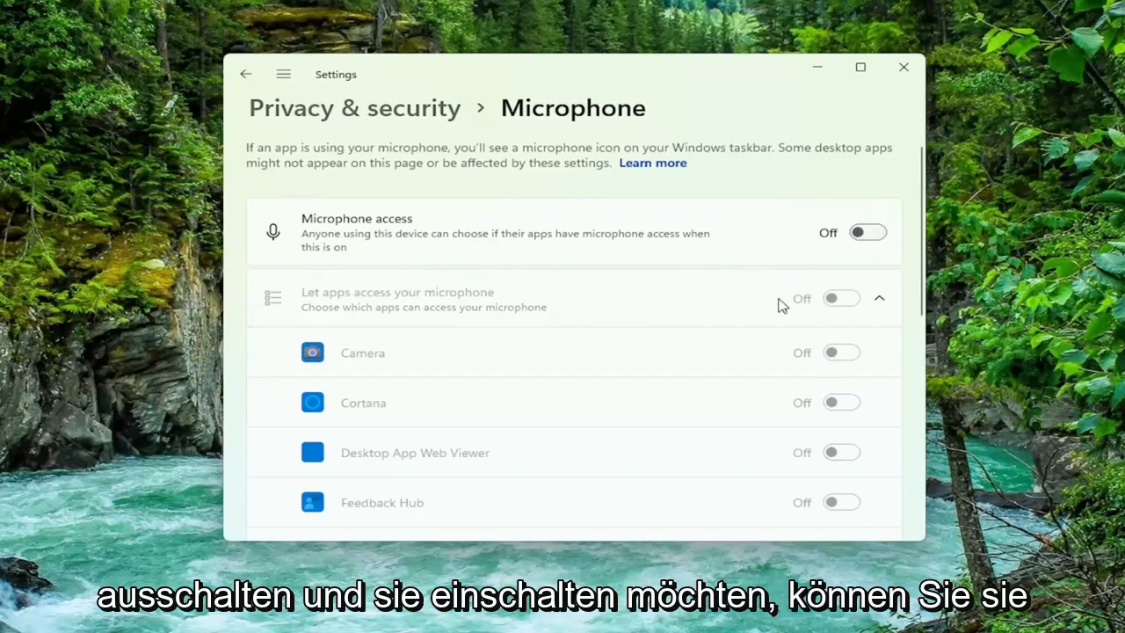
{"action": "left_click", "coordinate": [867, 232]}
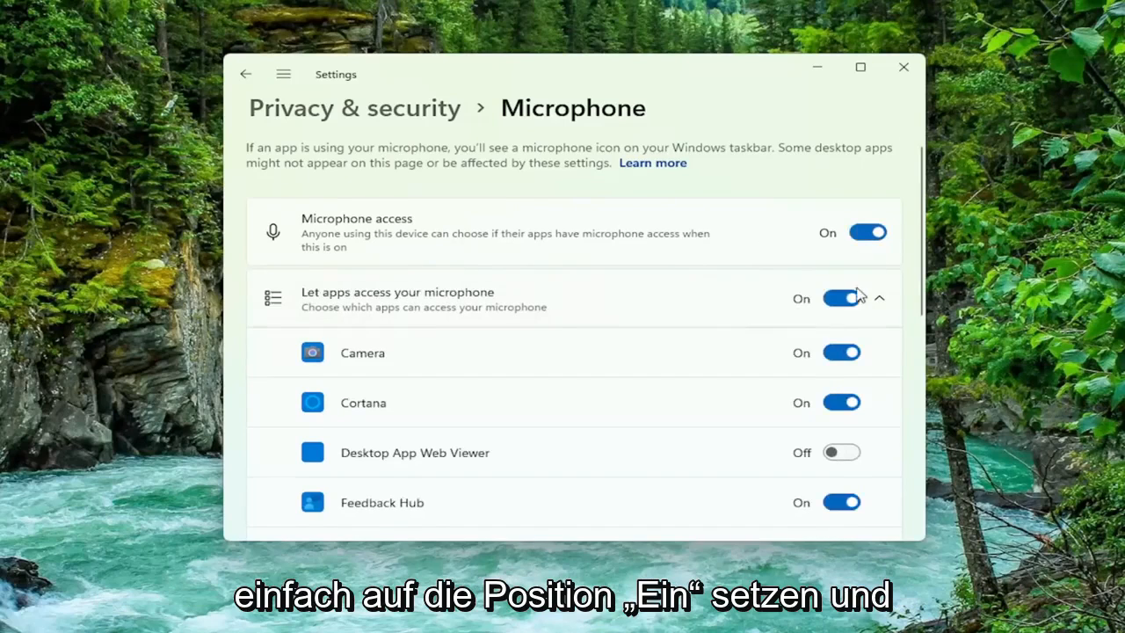
Close the Settings window with microphone access left enabled.
{"action": "scroll", "scroll_direction": "down", "scroll_amount": 3}
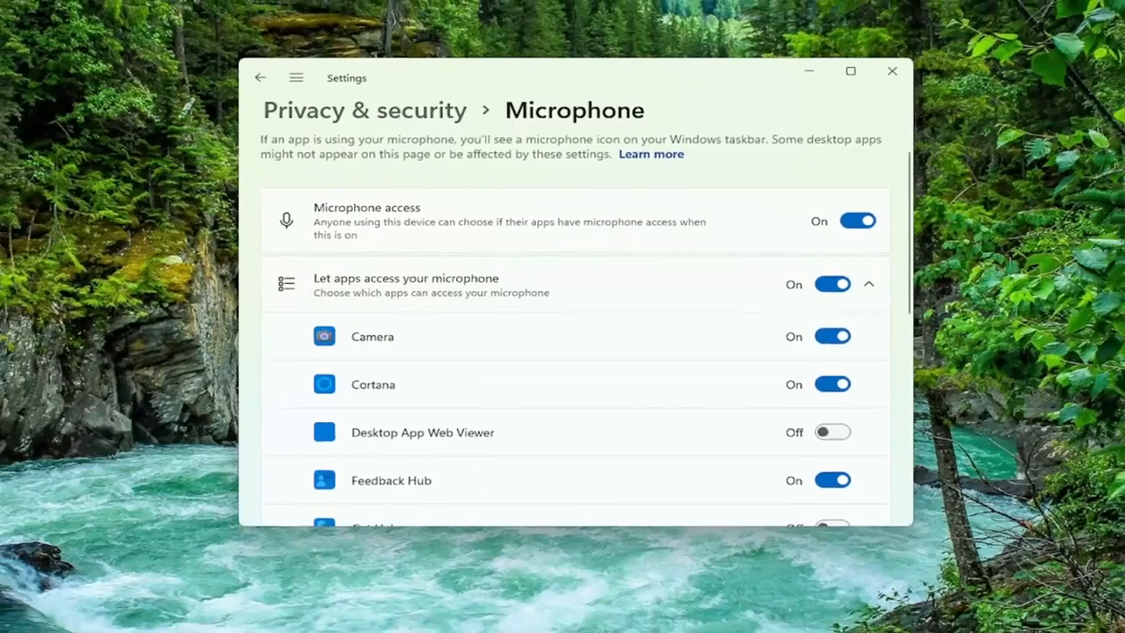
{"action": "left_click", "coordinate": [891, 71]}
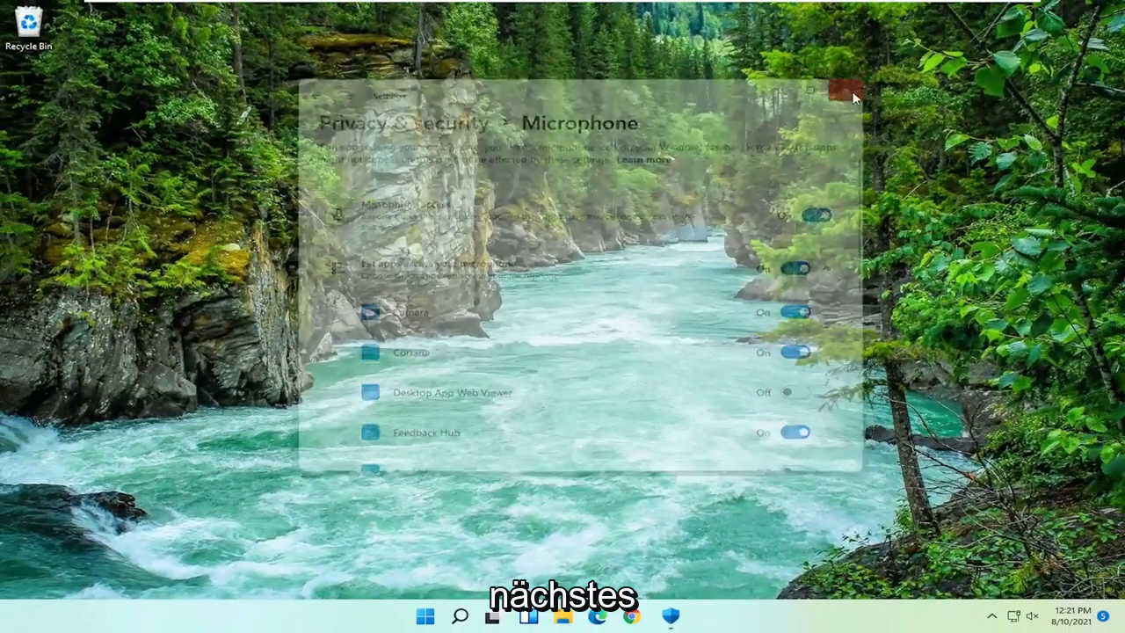
{"action": "left_click", "coordinate": [845, 91]}
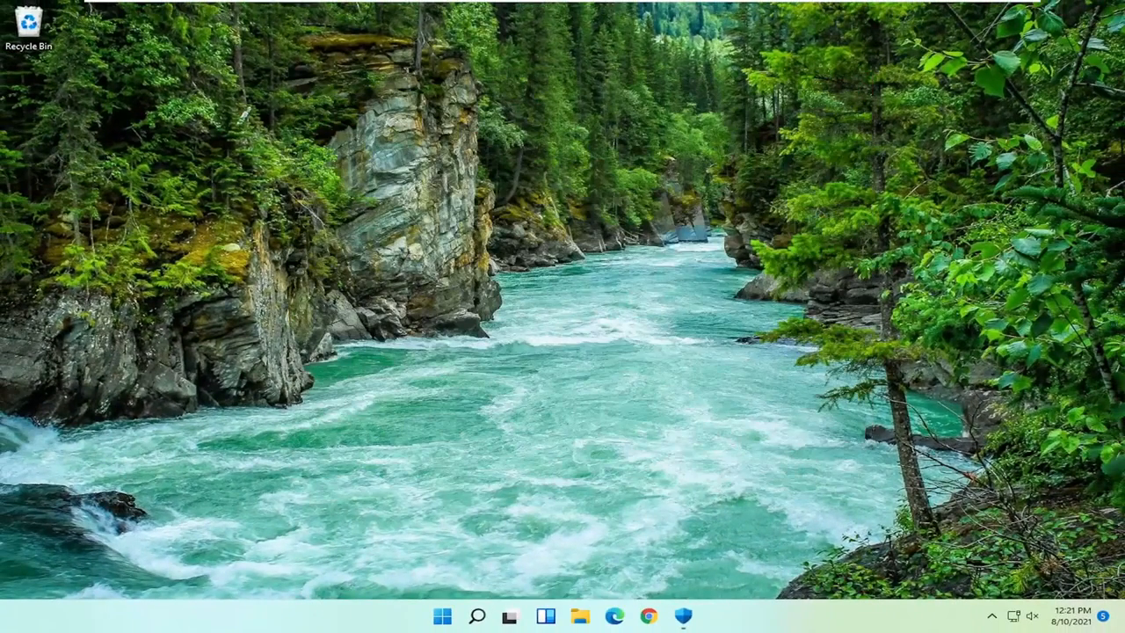